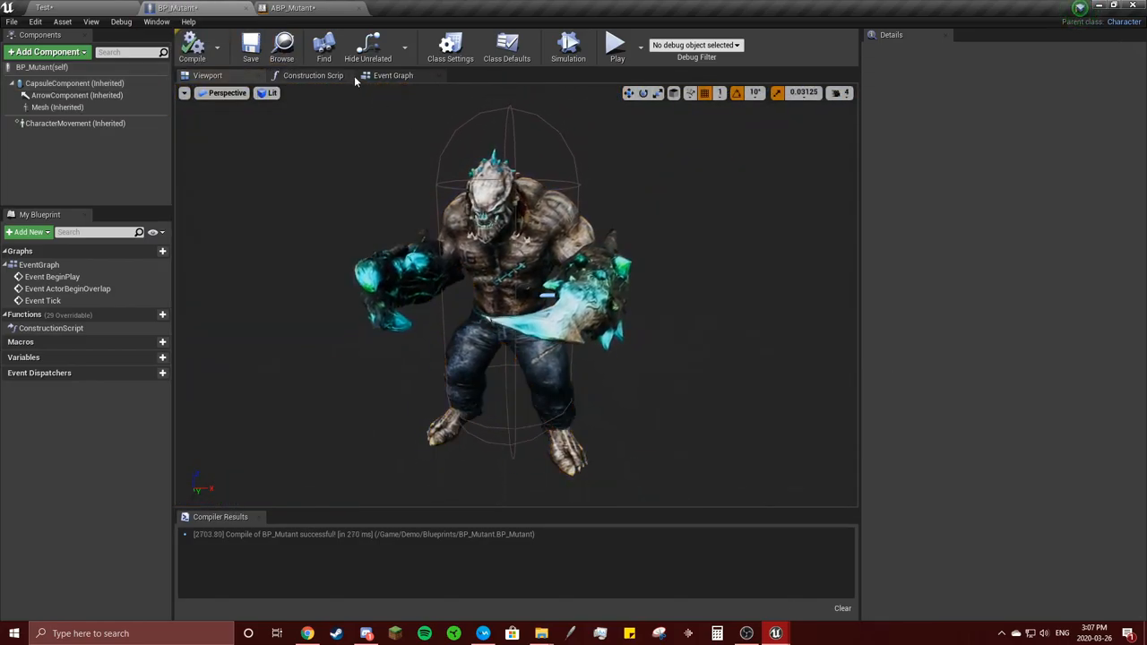
# Switch the BP_Mutant editor to its Event Graph showing the default event nodes.
pyautogui.click(393, 75)
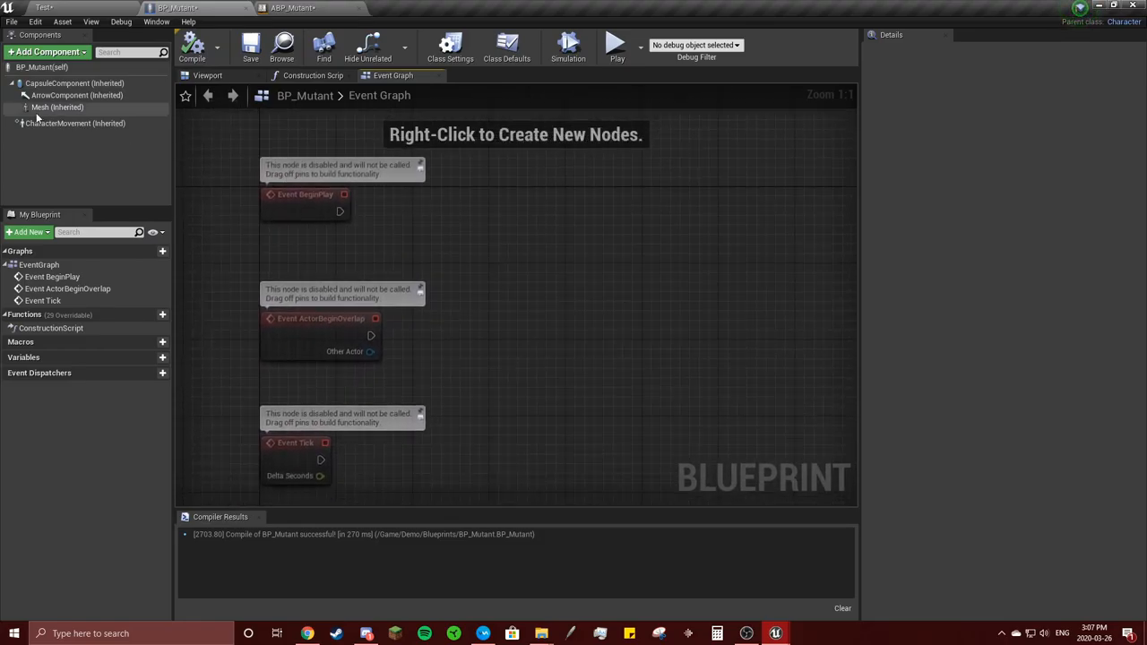
# Add a Pawn Sensing component to BP_Mutant by searching 'pawn' in Add Component.
pyautogui.click(45, 52)
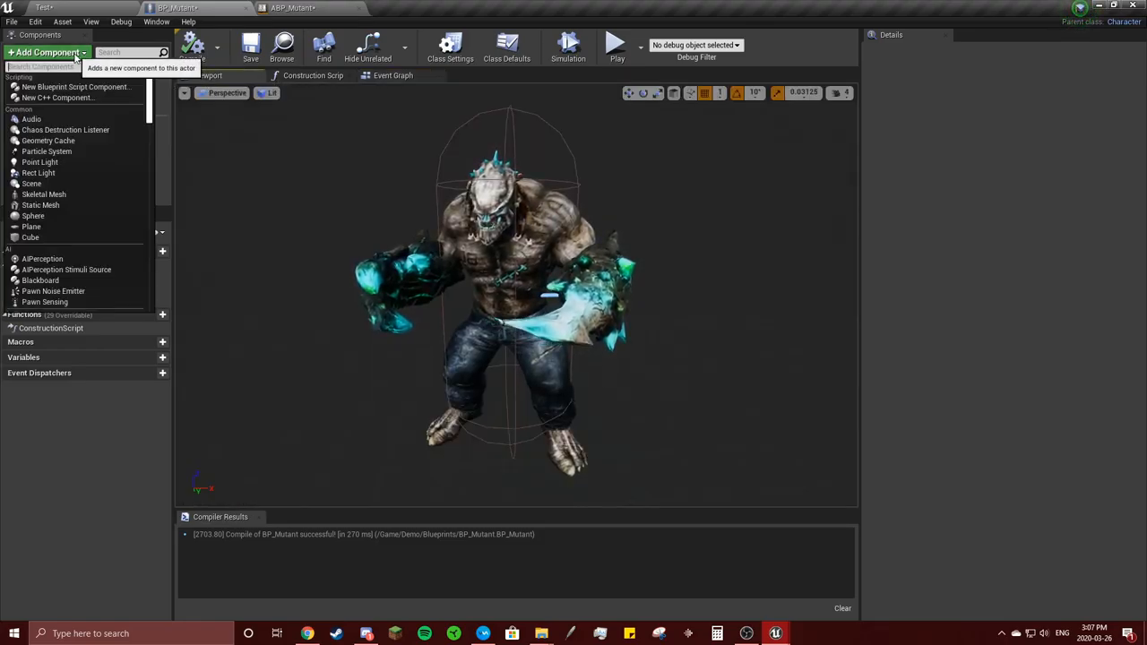
pyautogui.write('pawn')
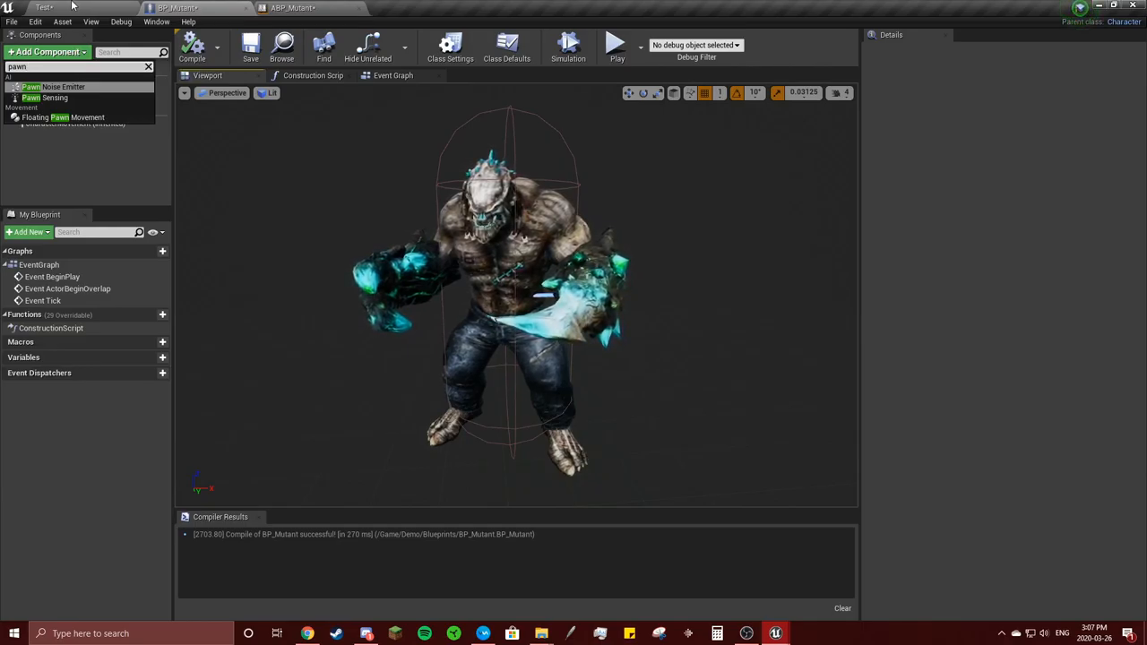
pyautogui.click(54, 97)
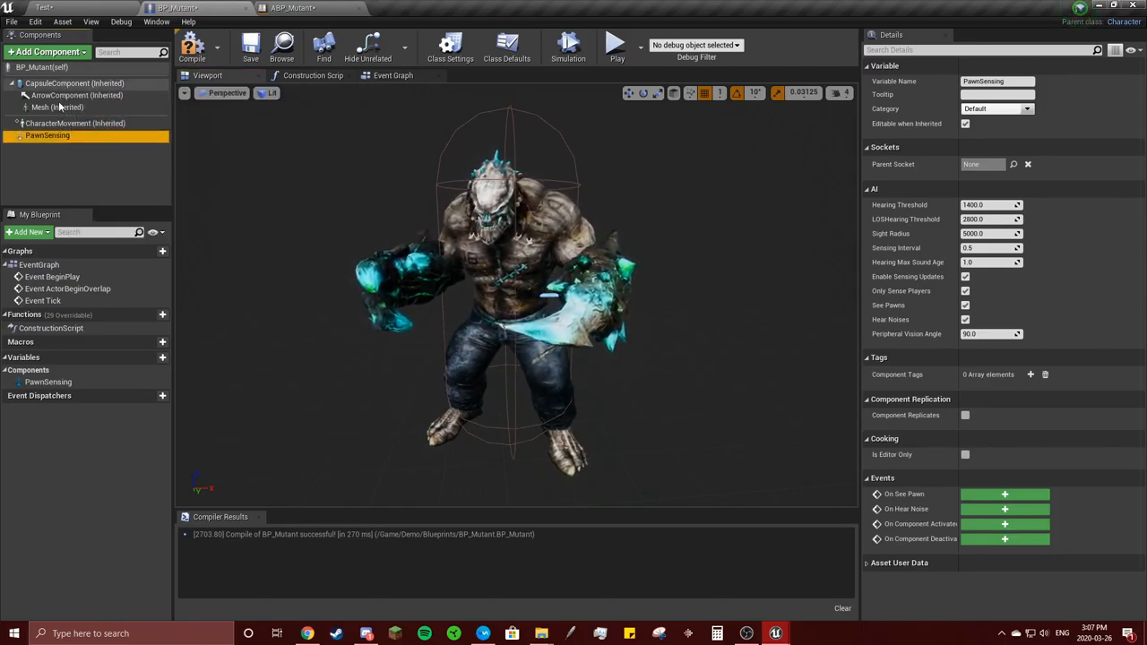
# Narrow PawnSensing Peripheral Vision Angle to about 43 degrees, then select the Mesh component.
pyautogui.click(192, 44)
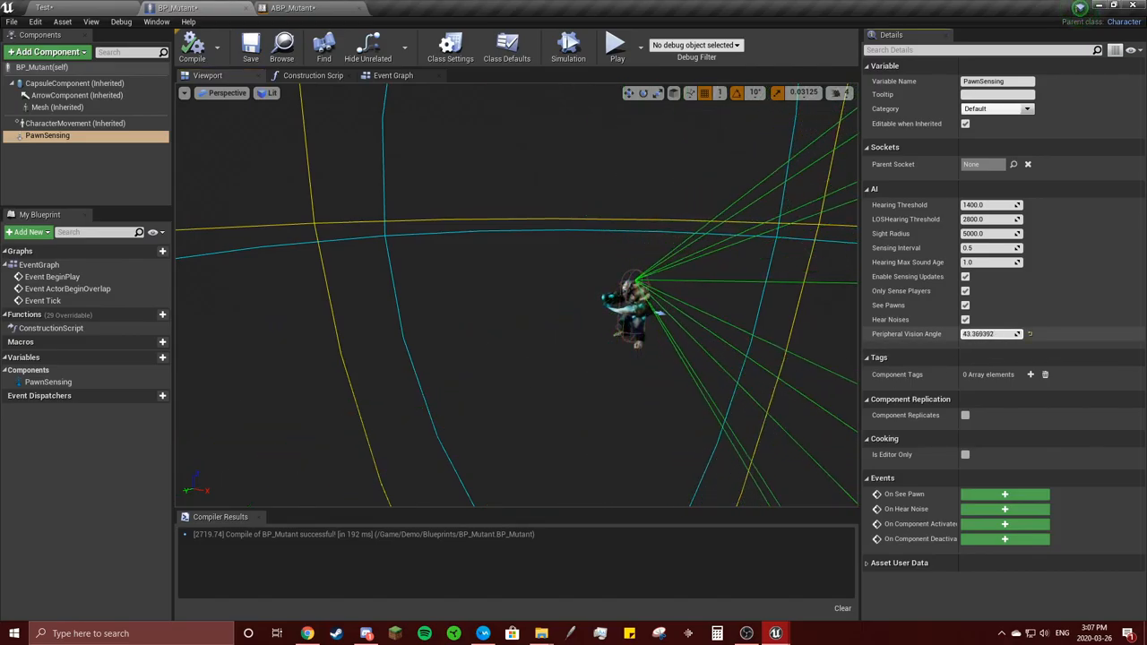
pyautogui.click(57, 108)
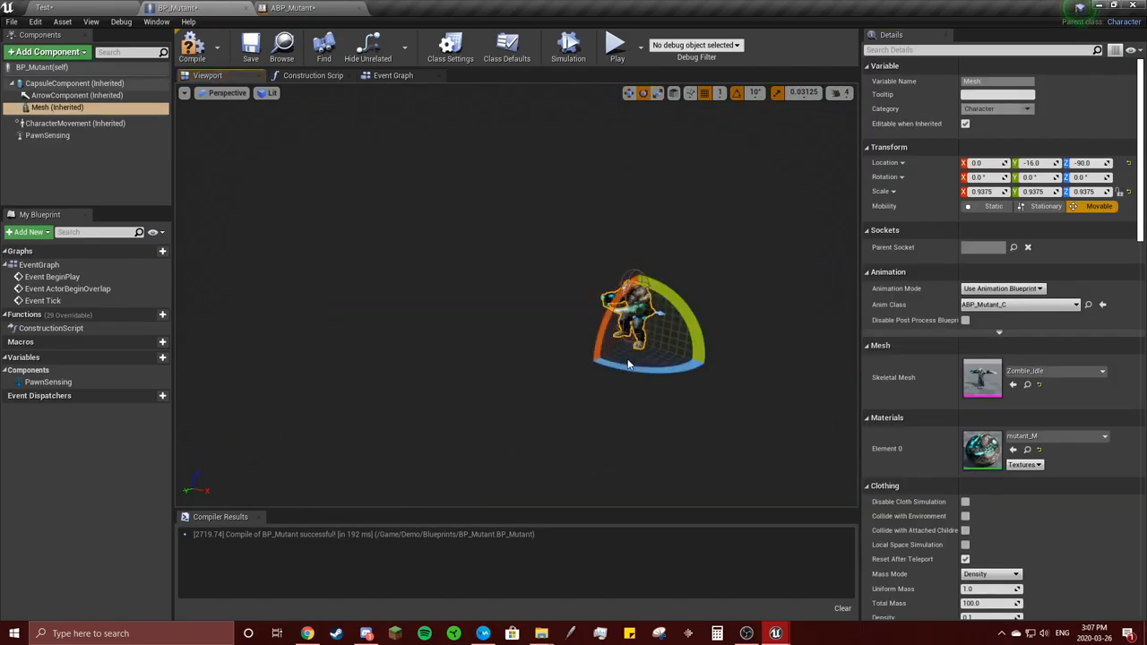
pyautogui.click(47, 137)
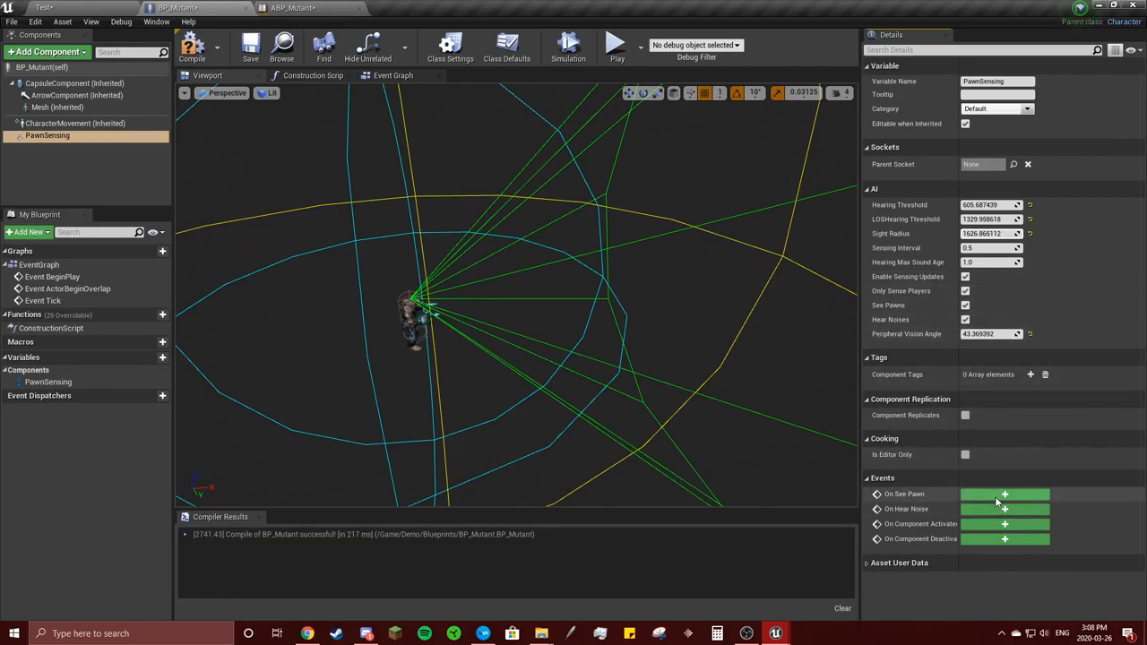
# Add an On See Pawn (PawnSensing) event node to the Event Graph.
pyautogui.click(1003, 495)
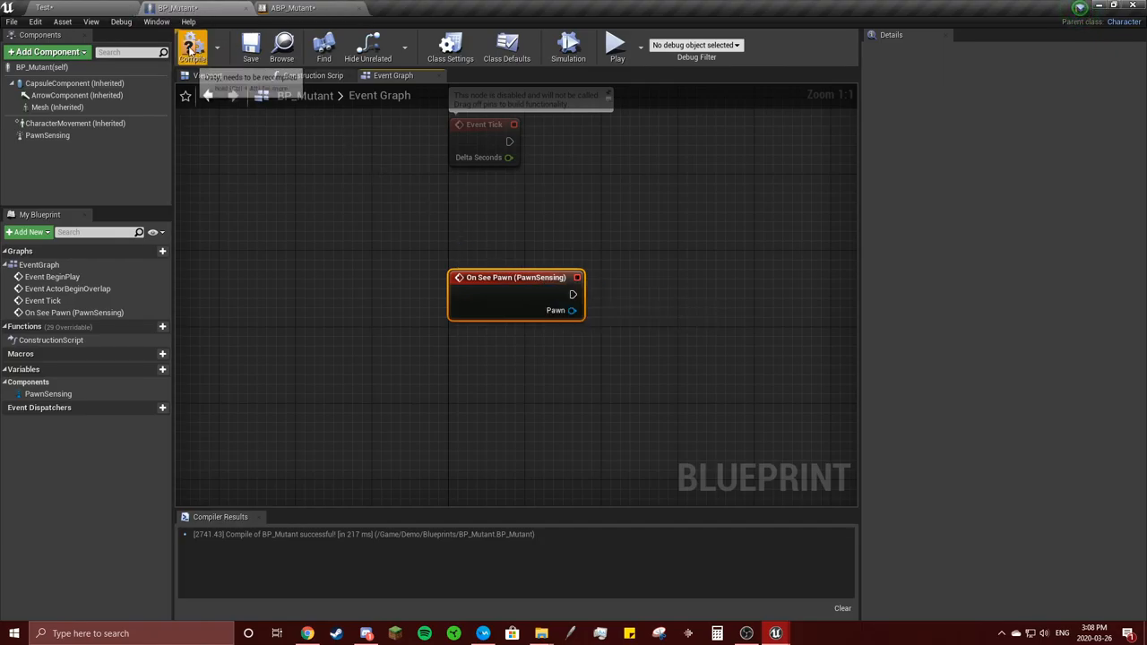
pyautogui.moveTo(529, 276)
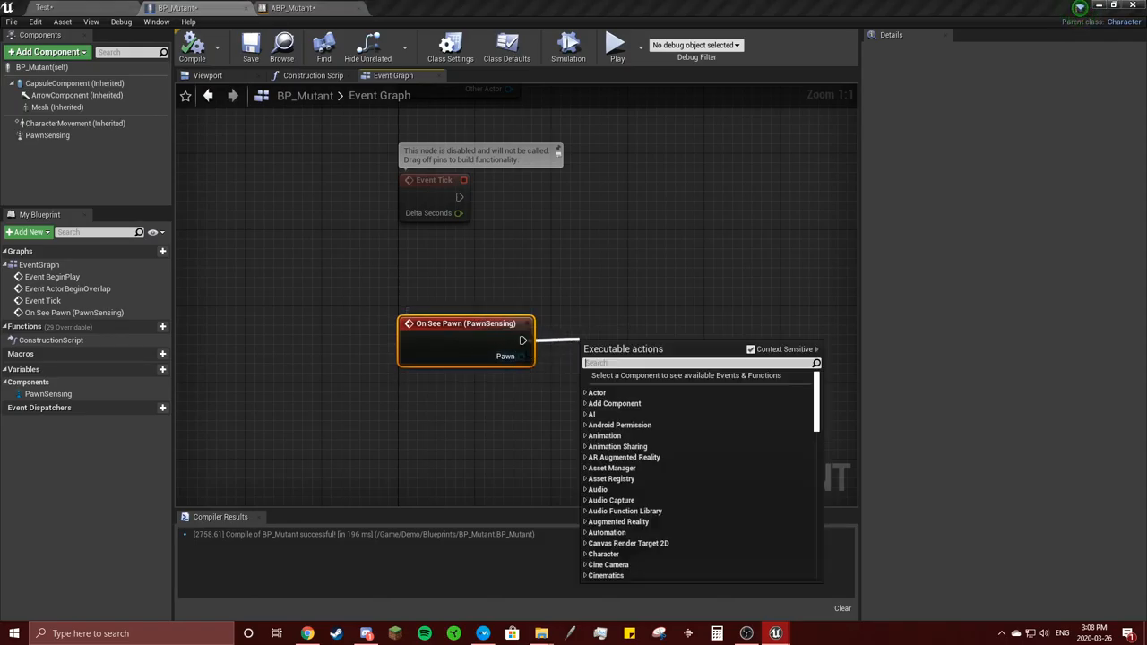
# Search 'get' actions from the On See Pawn node's Pawn output pin.
pyautogui.write('get')
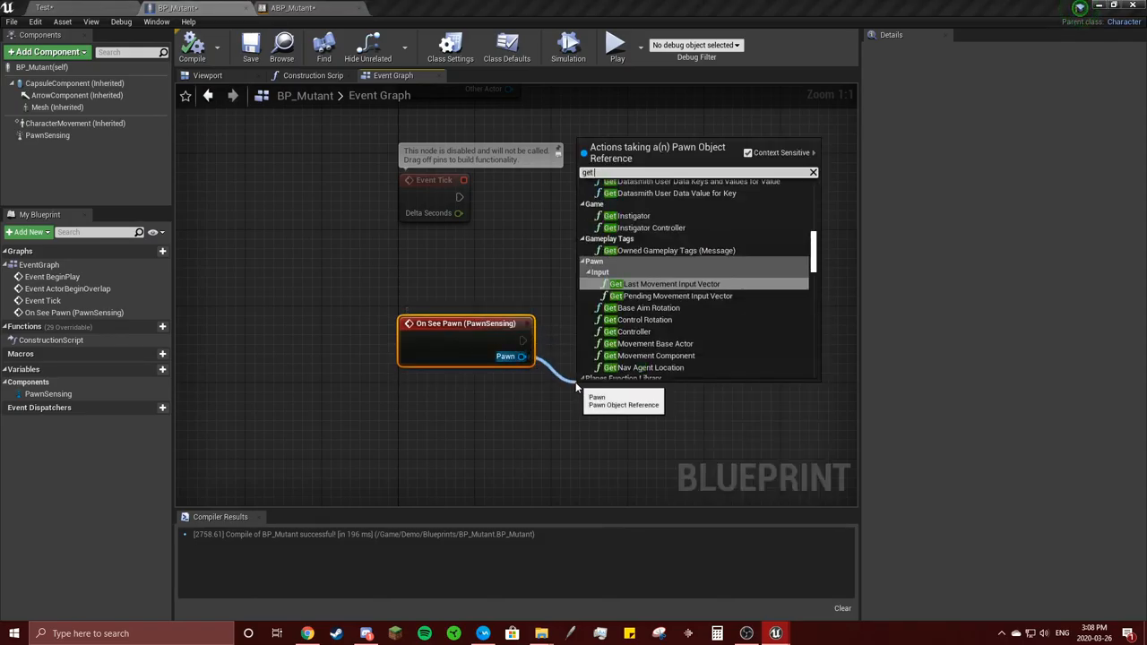